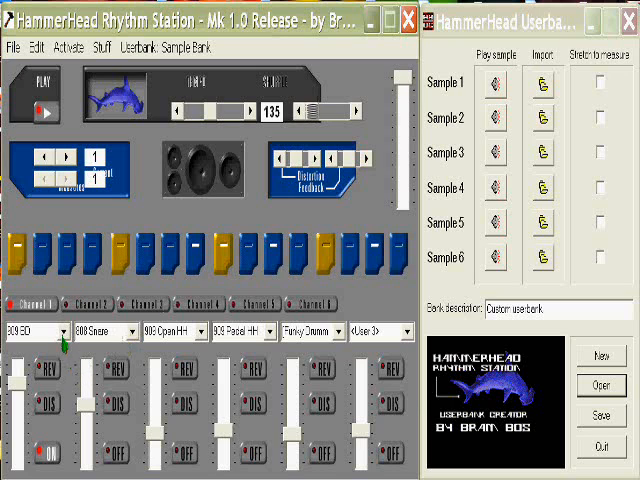
Audition another sound on channel 1, return to 909 BD, toggle REV, and switch channel 1 off.
click(30, 330)
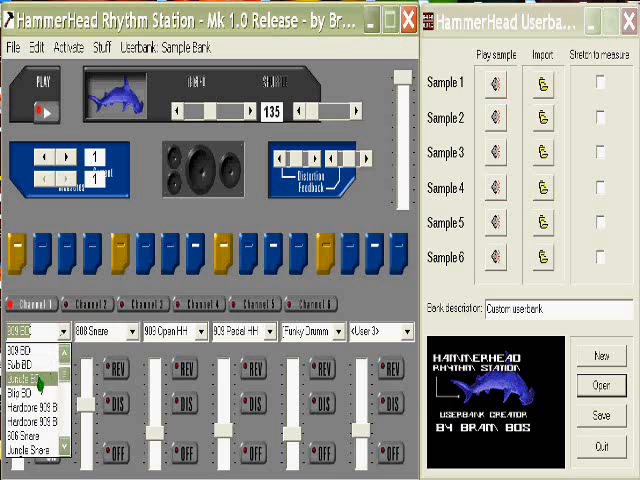
click(25, 384)
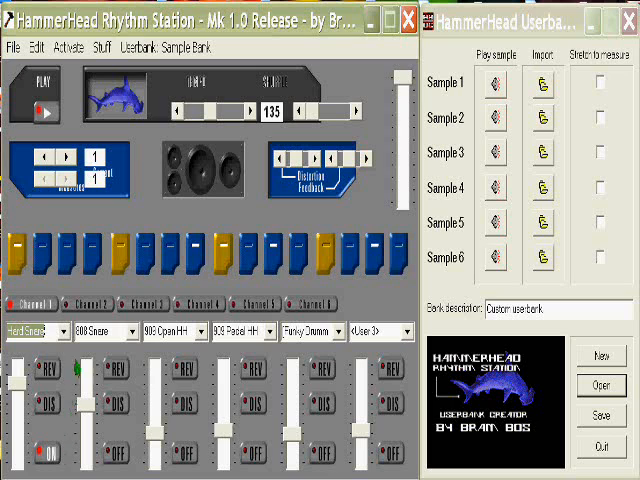
click(63, 330)
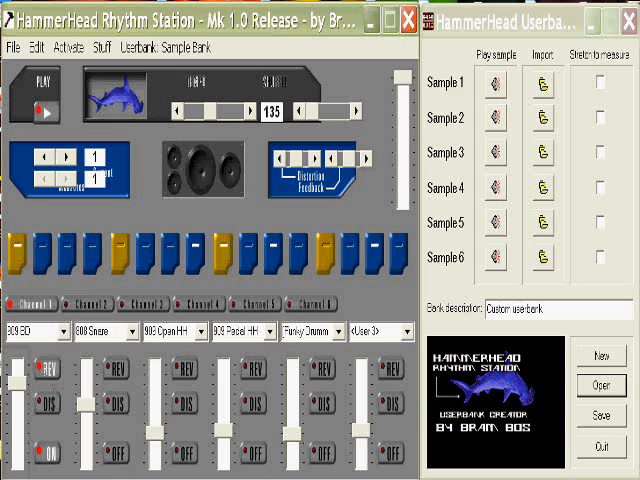
click(42, 372)
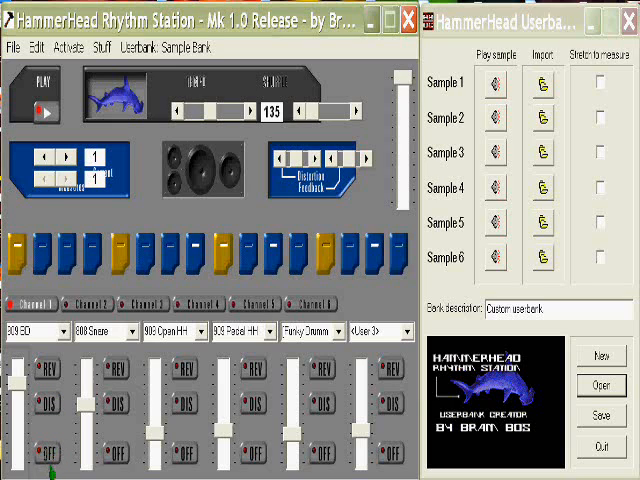
click(44, 457)
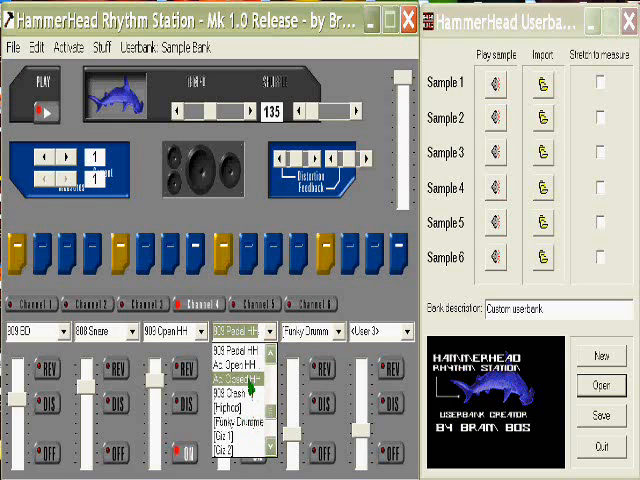
Browse the hi-hat sample choices in channel 4's sound dropdown.
click(240, 381)
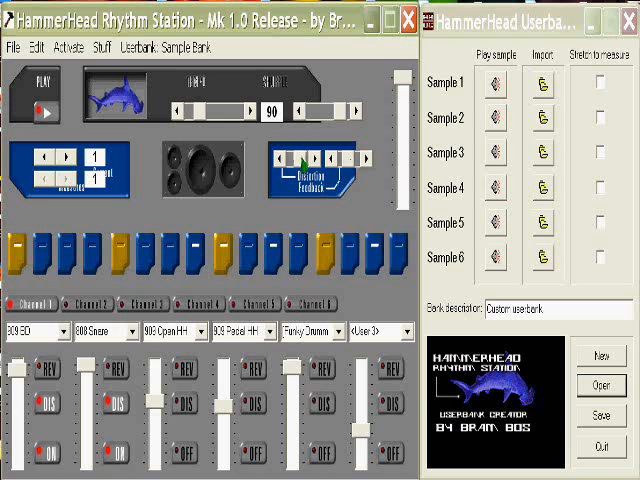
Nudge the Distortion slider down one step with its left arrow.
click(325, 260)
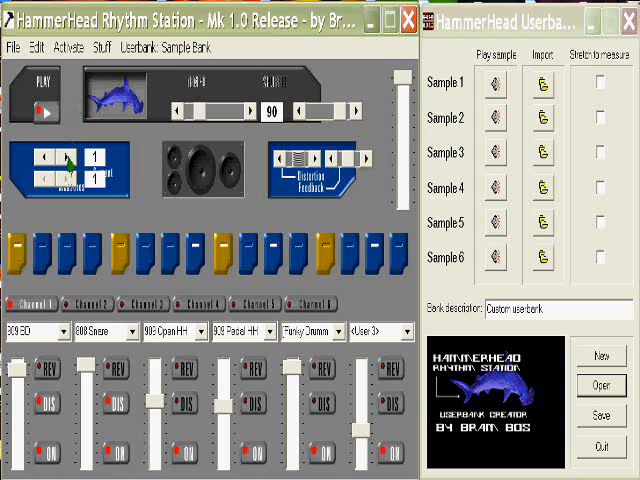
Advance to pattern 2, set its length to 2 measures, and toggle the step 6 hit.
click(52, 160)
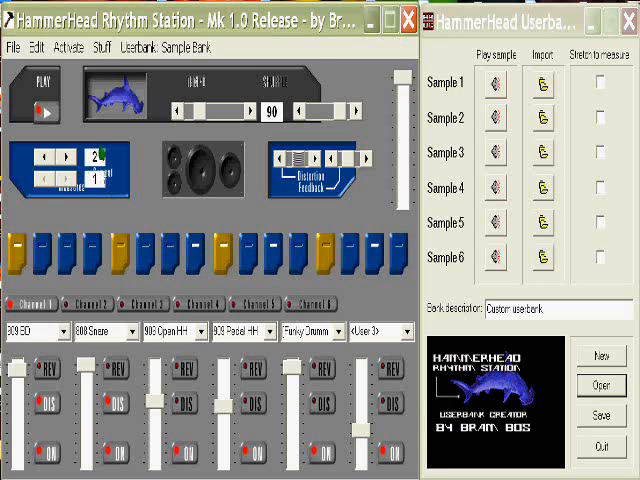
click(35, 46)
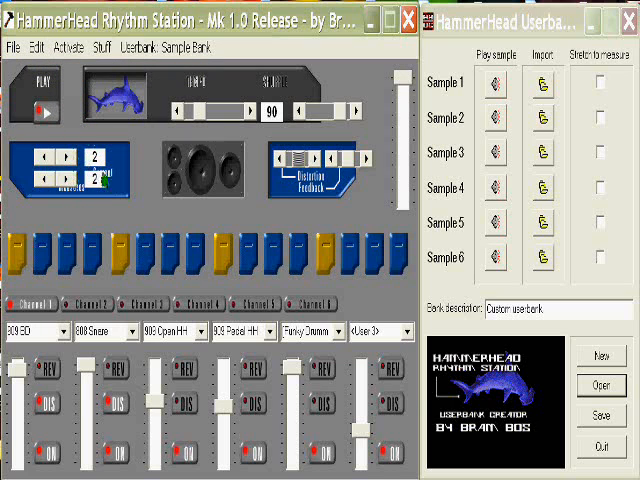
click(37, 47)
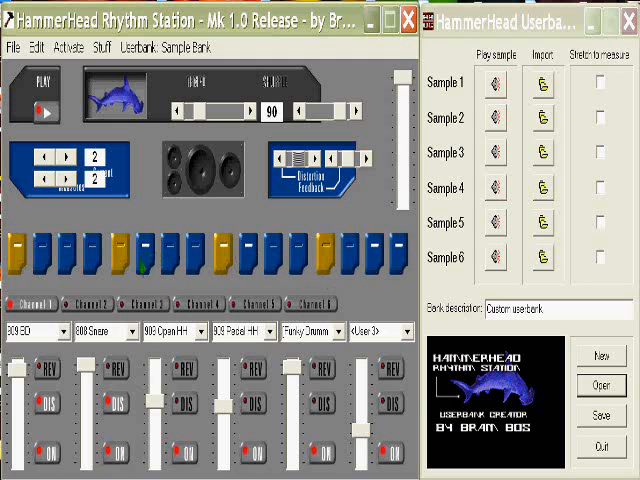
click(113, 407)
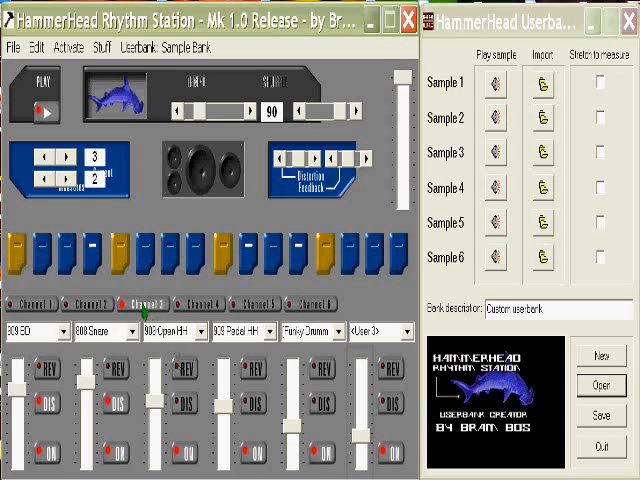
Raise the pattern counters toward 3, select Channel 3, and toggle its step 4 hit.
click(36, 46)
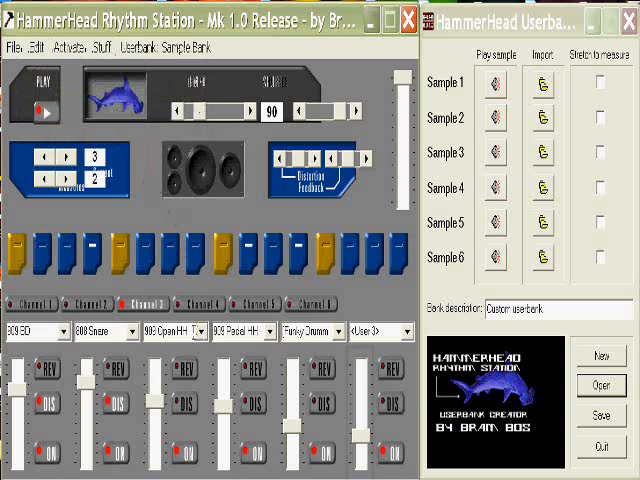
click(69, 185)
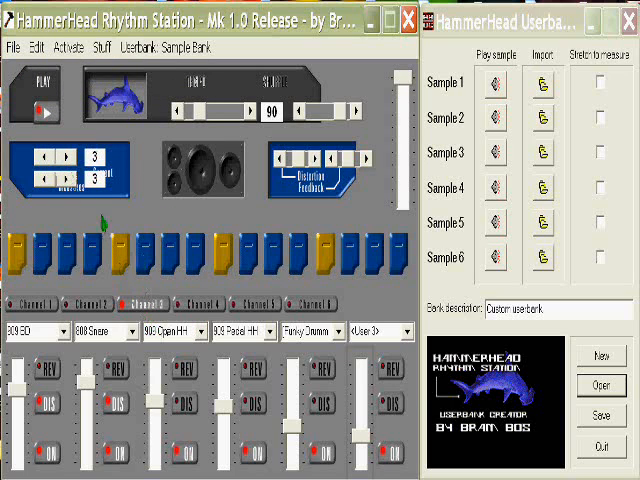
click(36, 46)
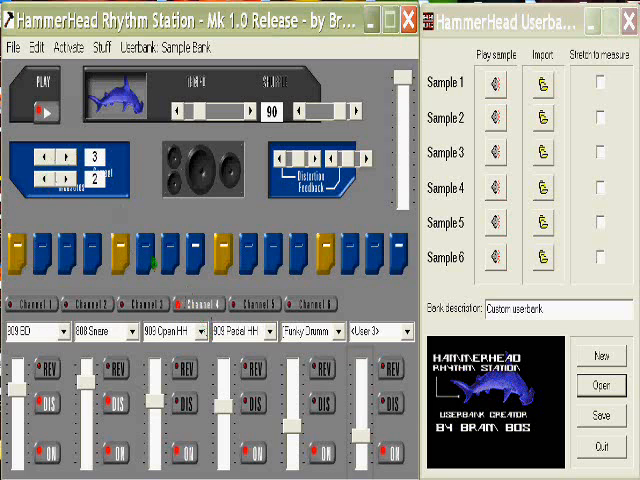
Advance to measure 3 and show the Edit menu's measure copy and paste options.
click(36, 46)
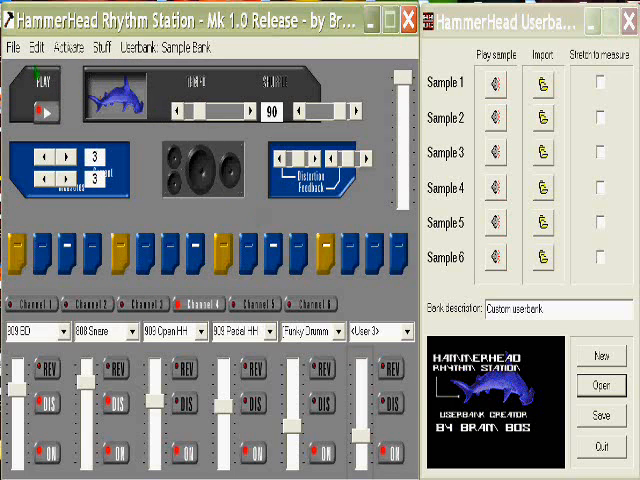
click(36, 47)
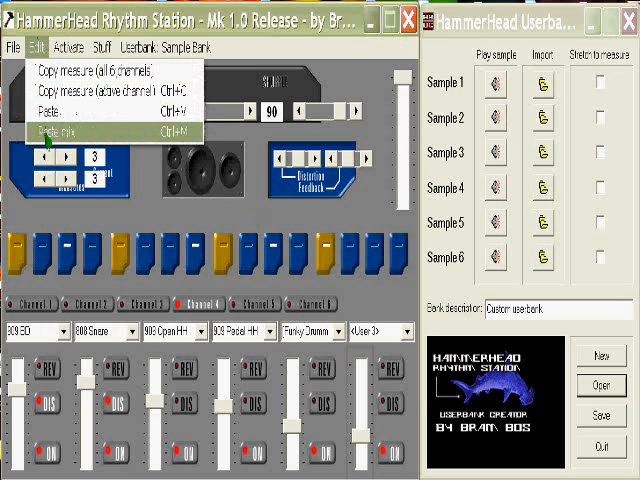
mouse_move(48, 131)
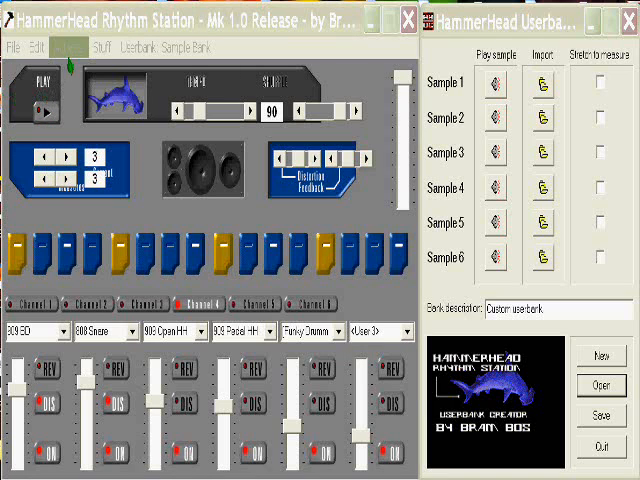
Look through the Stuff menu, then show the File menu's track commands.
click(74, 46)
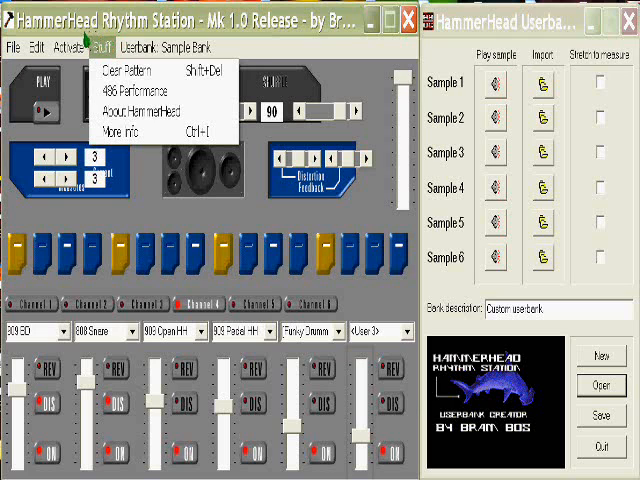
click(36, 47)
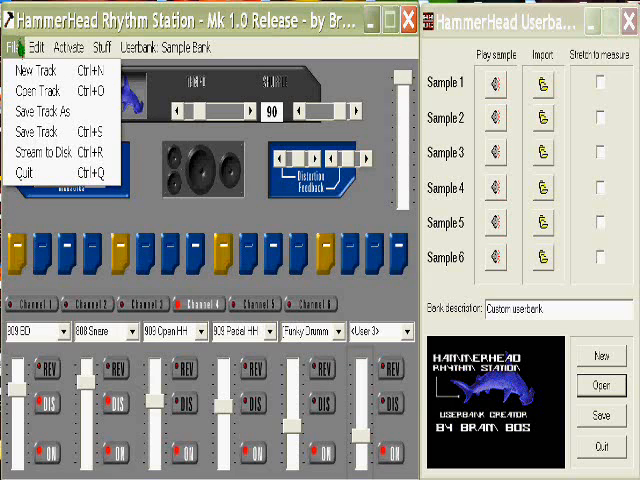
Run Stream to Disk with WAV file format and All measures selected.
click(35, 47)
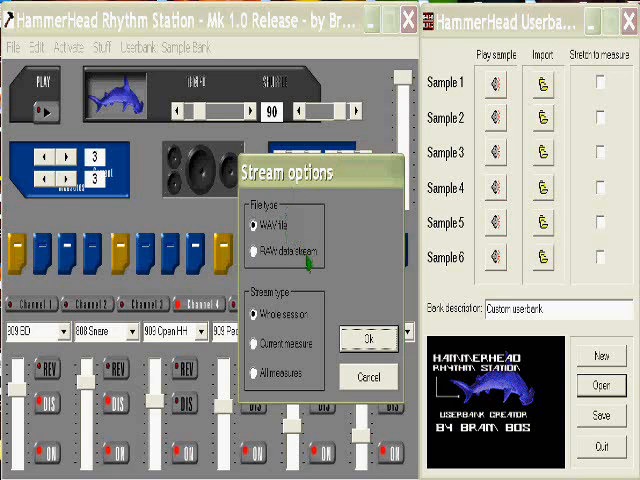
mouse_move(290, 345)
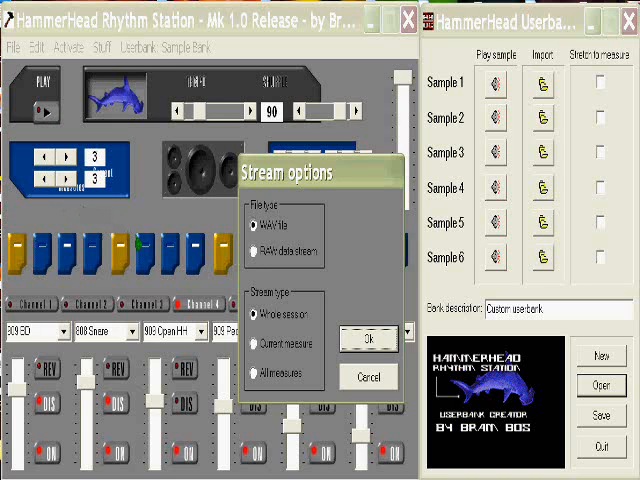
click(258, 343)
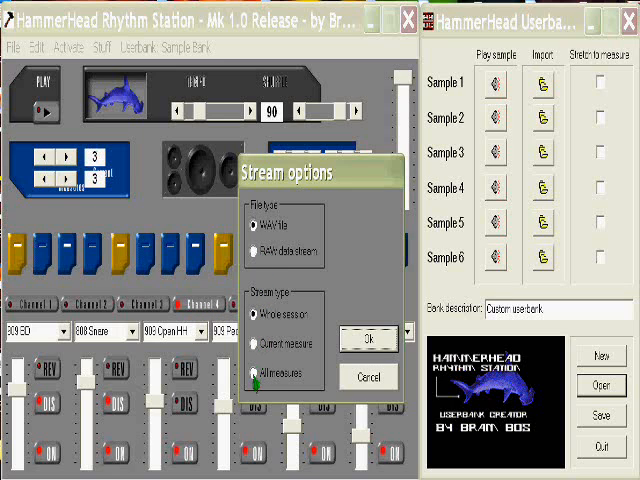
click(261, 381)
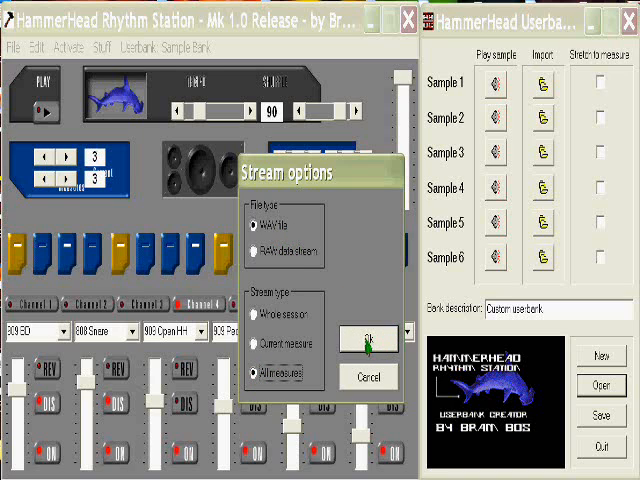
click(368, 340)
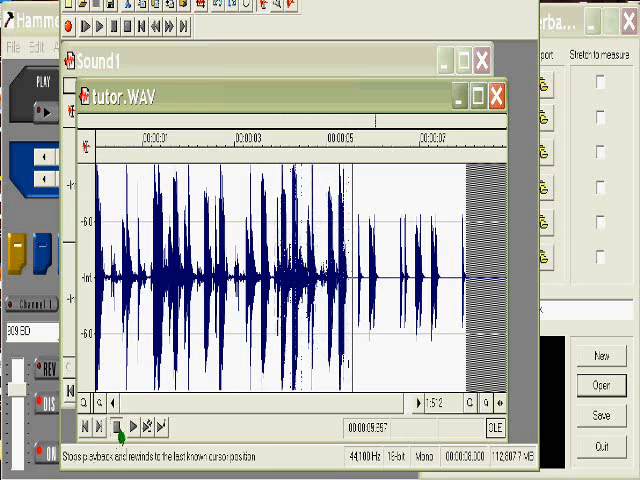
Stop tutor.WAV playback with the audio editor's Stop button.
click(119, 424)
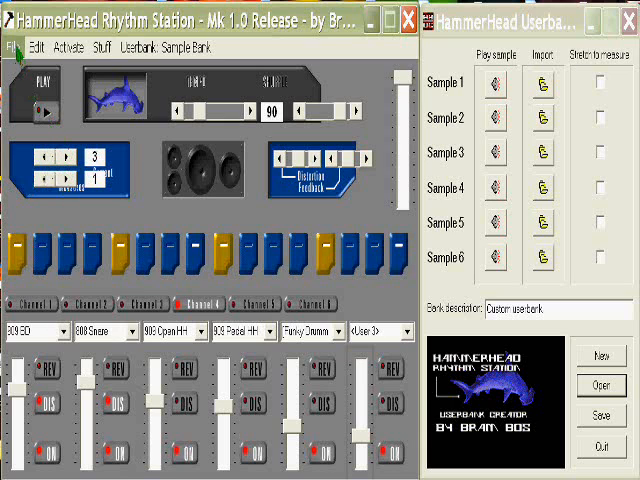
Run File > Stream to Disk with RAW data stream and Current measure selected.
click(14, 46)
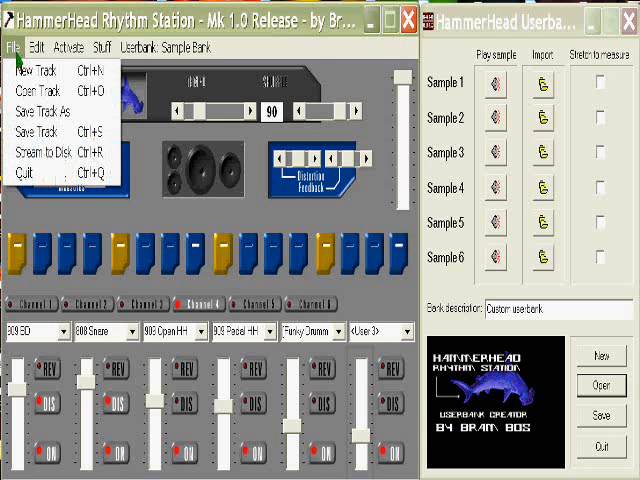
click(40, 150)
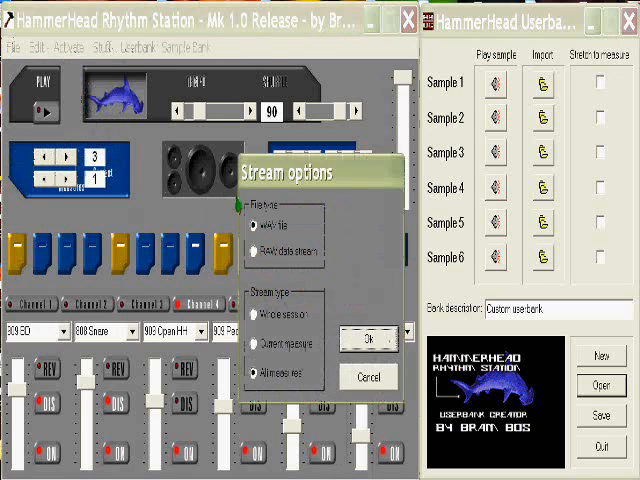
click(257, 253)
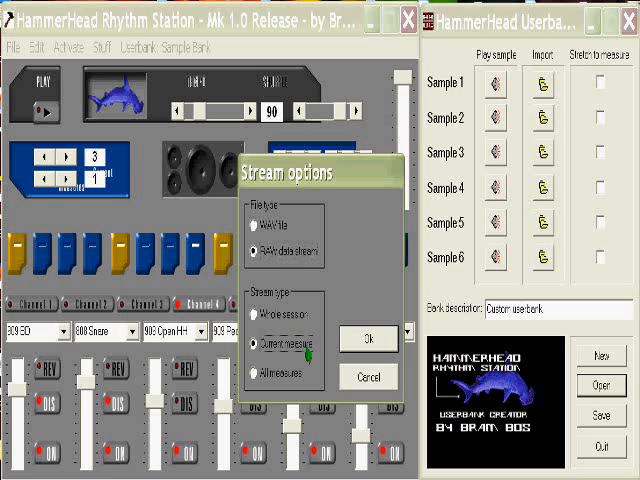
mouse_move(360, 340)
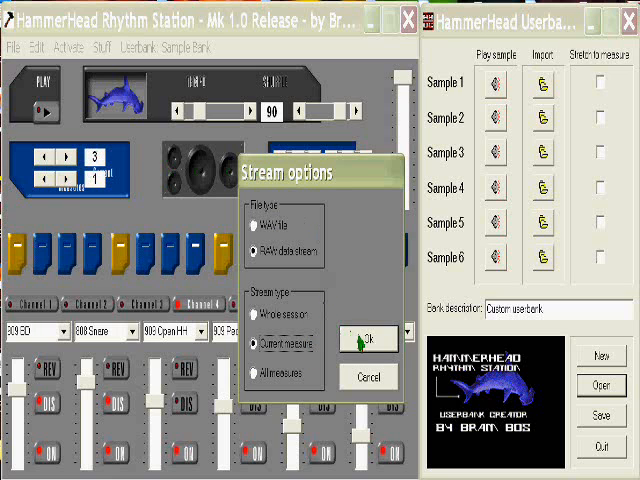
click(368, 339)
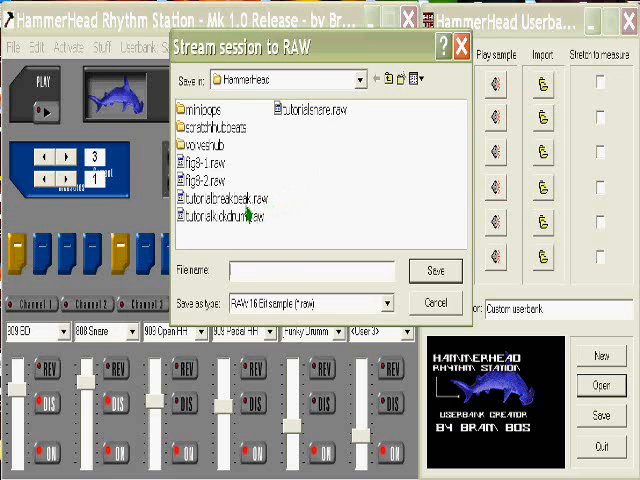
mouse_move(230, 216)
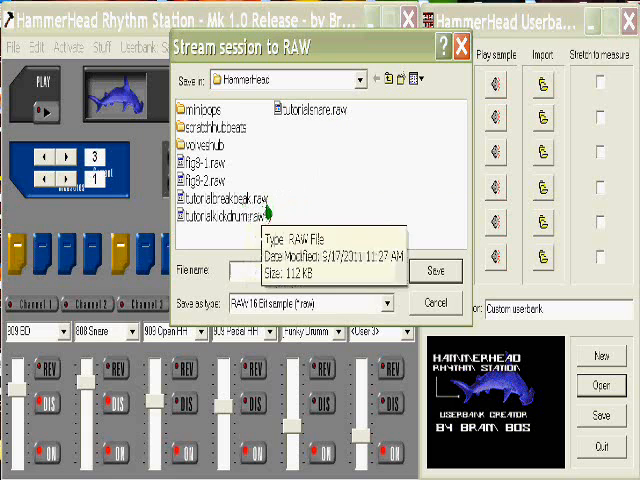
Save the streamed measure as tutorialbreakbeat.raw, overwriting the existing file name.
click(236, 198)
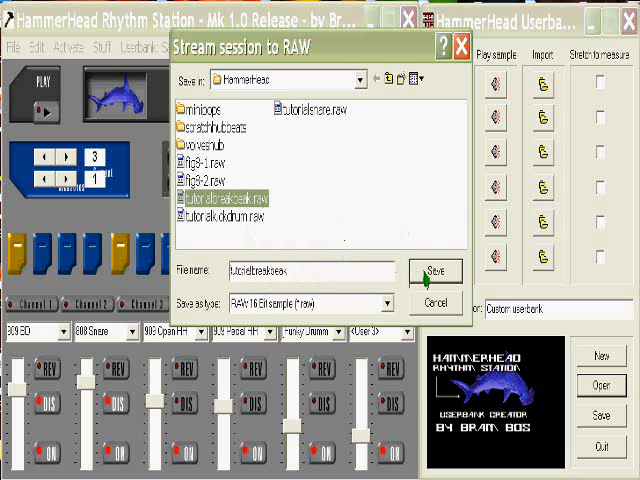
click(435, 271)
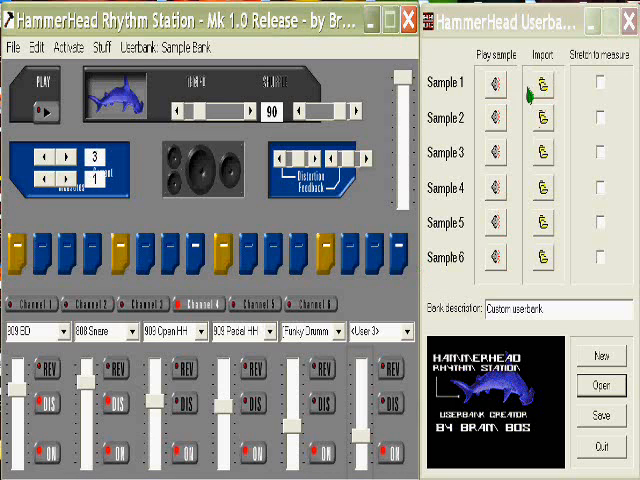
Import tutorialbreakbeat.raw into the Sample 1 slot of the user bank.
click(541, 85)
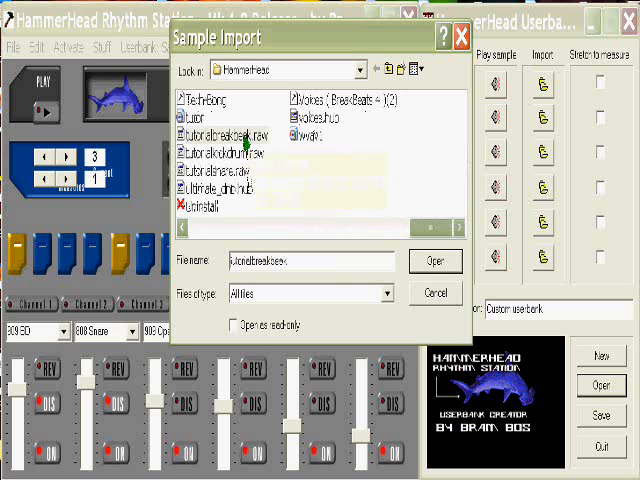
click(220, 135)
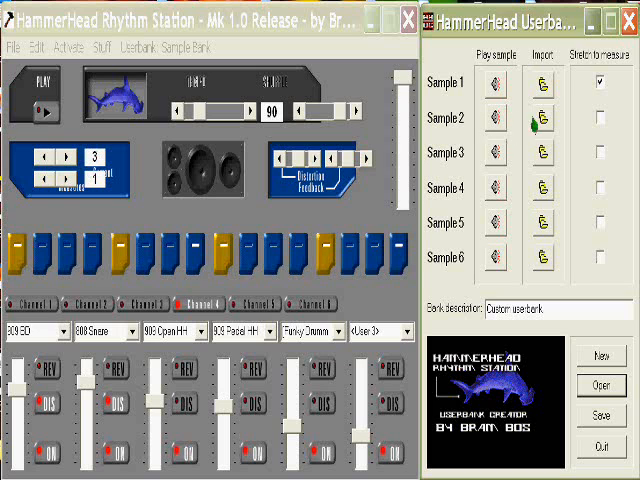
Import another RAW file into the Sample 2 slot.
click(541, 119)
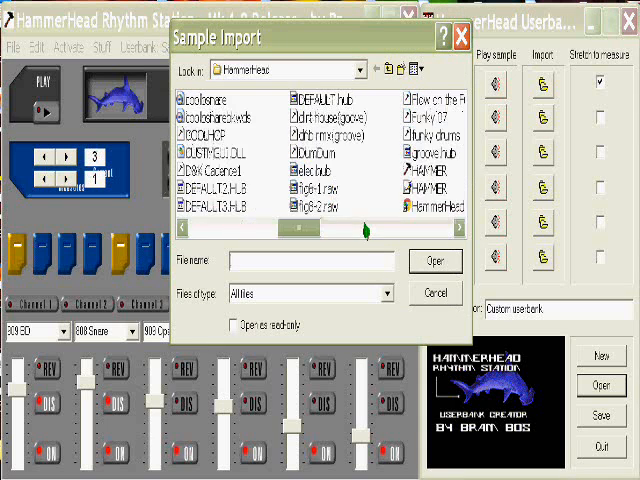
click(434, 293)
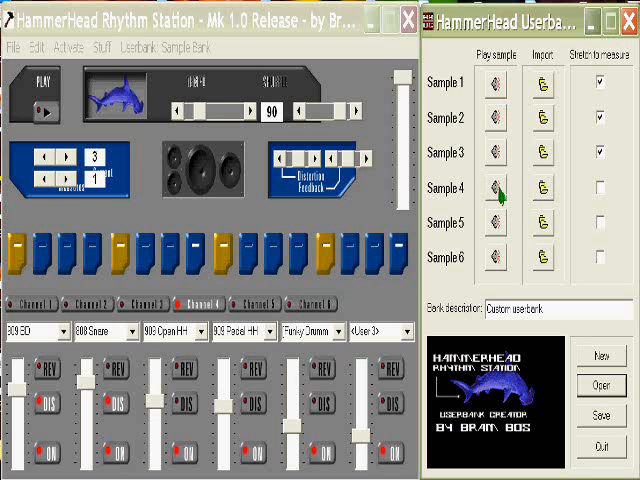
Import tutorialsnare.raw into another sample slot and preview a bank sample.
click(544, 193)
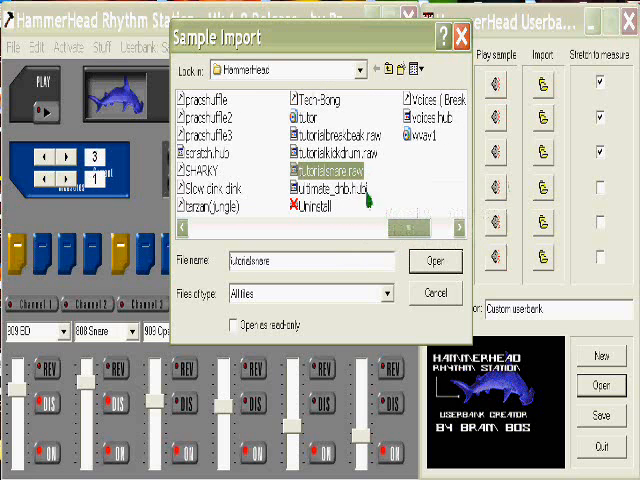
click(435, 261)
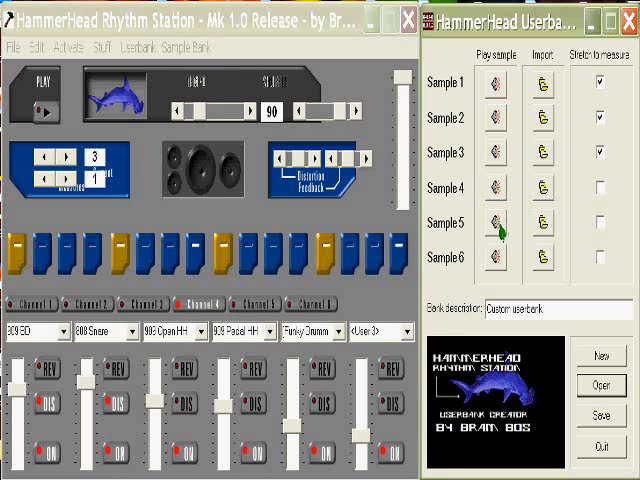
click(547, 227)
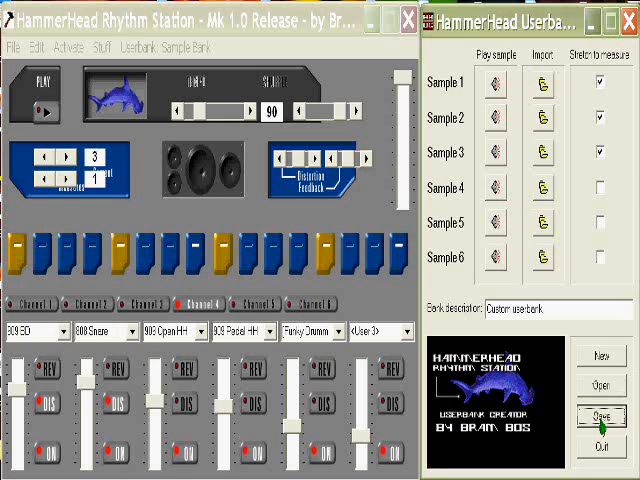
Save the custom bank through the Save userbank dialog under the file name 'tutorial'.
click(597, 416)
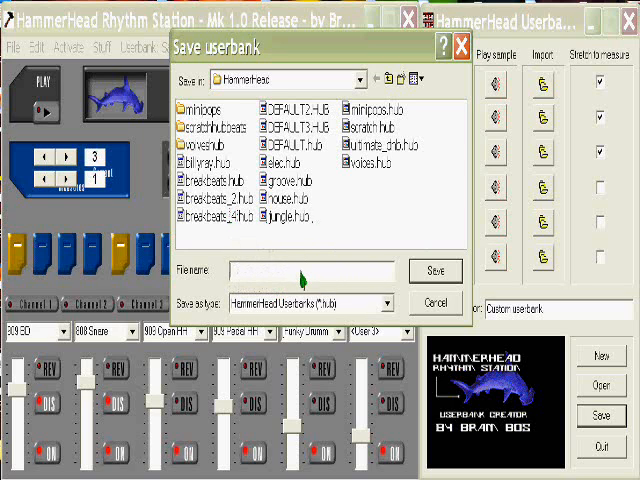
text(Utc)
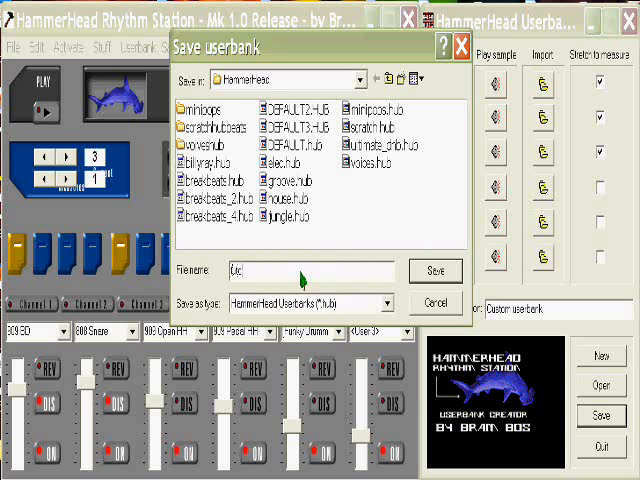
text(tutorial)
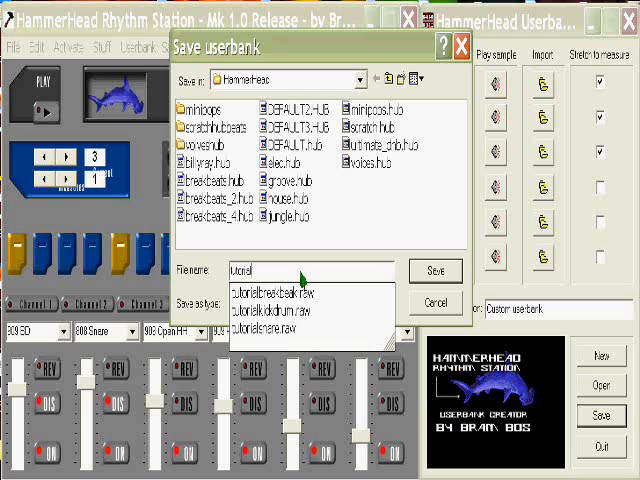
click(435, 271)
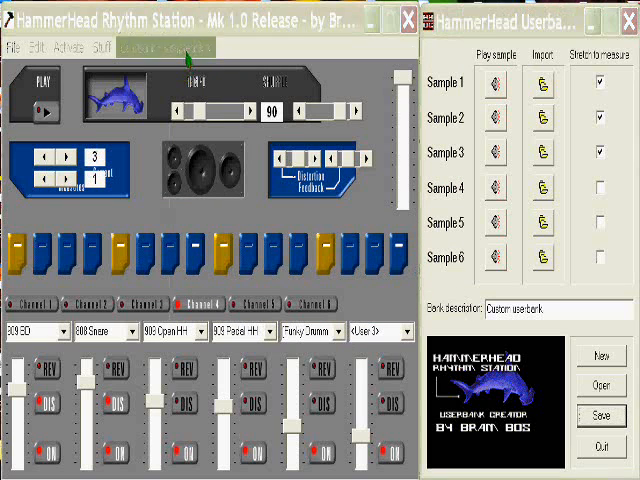
Load tutorial.hub from the Userbank menu into the drum machine.
click(599, 387)
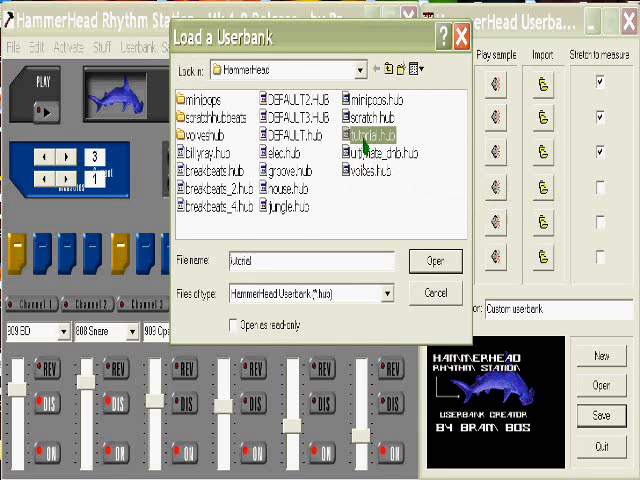
click(434, 261)
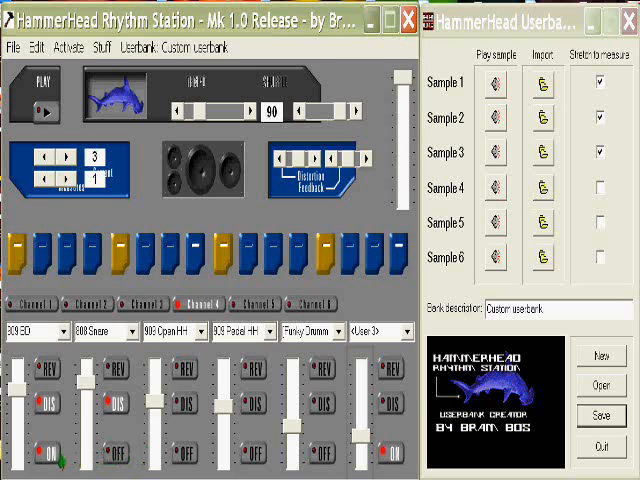
Set channels 1–3 to the <User 1>, <User 2> and <User 3> sounds and switch them on.
click(398, 330)
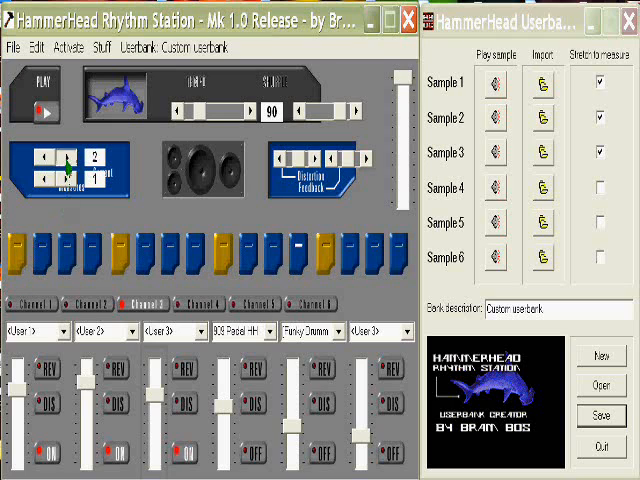
Raise the second pattern counter from 1 to 2.
click(57, 177)
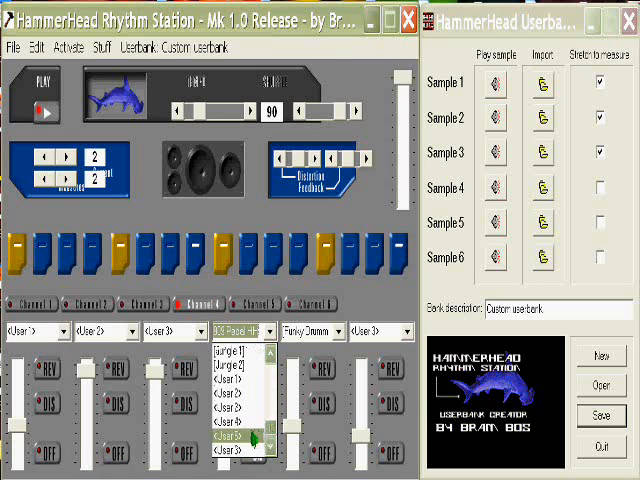
Assign <User 5> to channel 4 and set the tempo to 202.
click(237, 429)
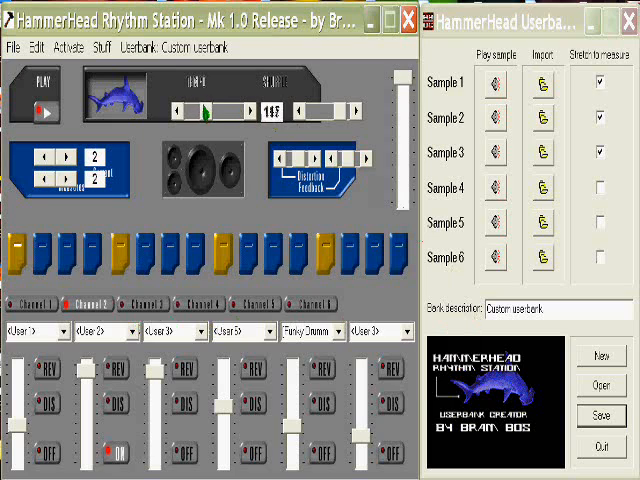
drag(205, 113, 225, 118)
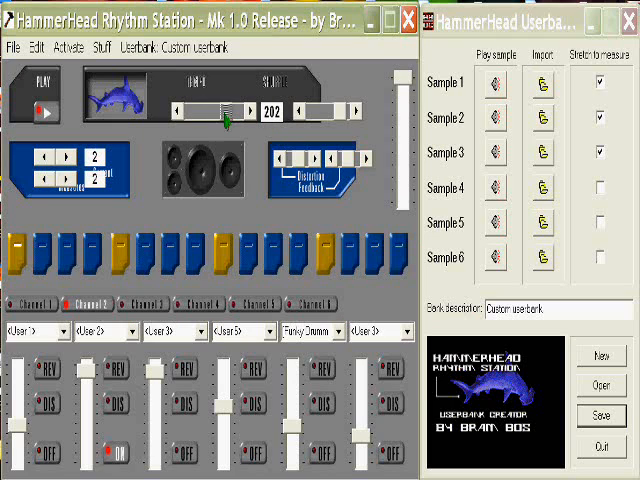